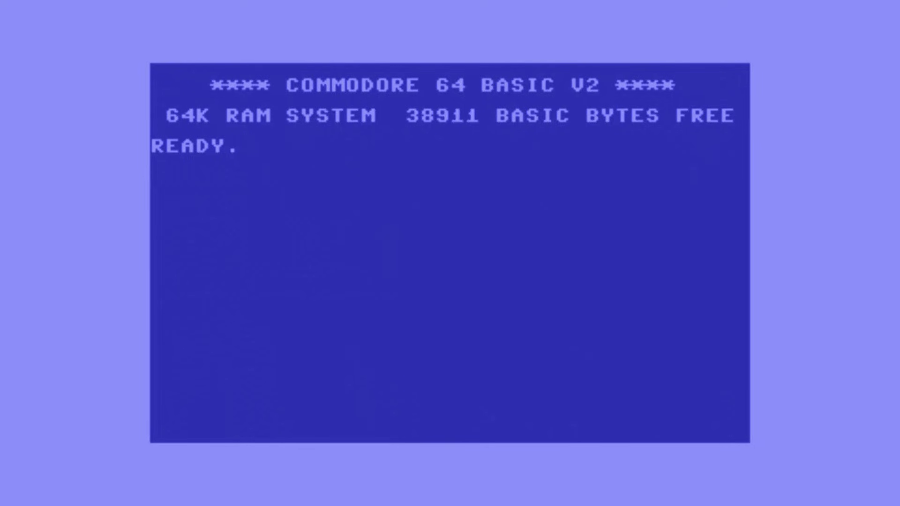
pyautogui.write('10 P')
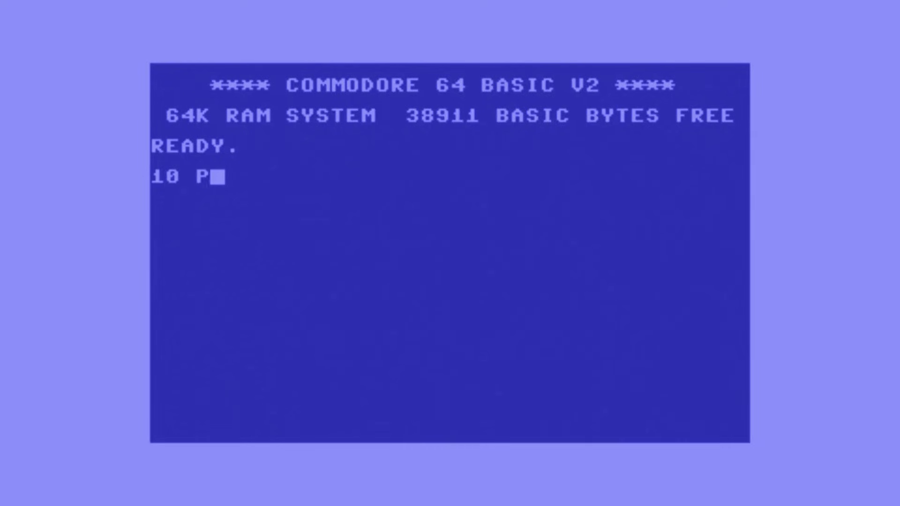